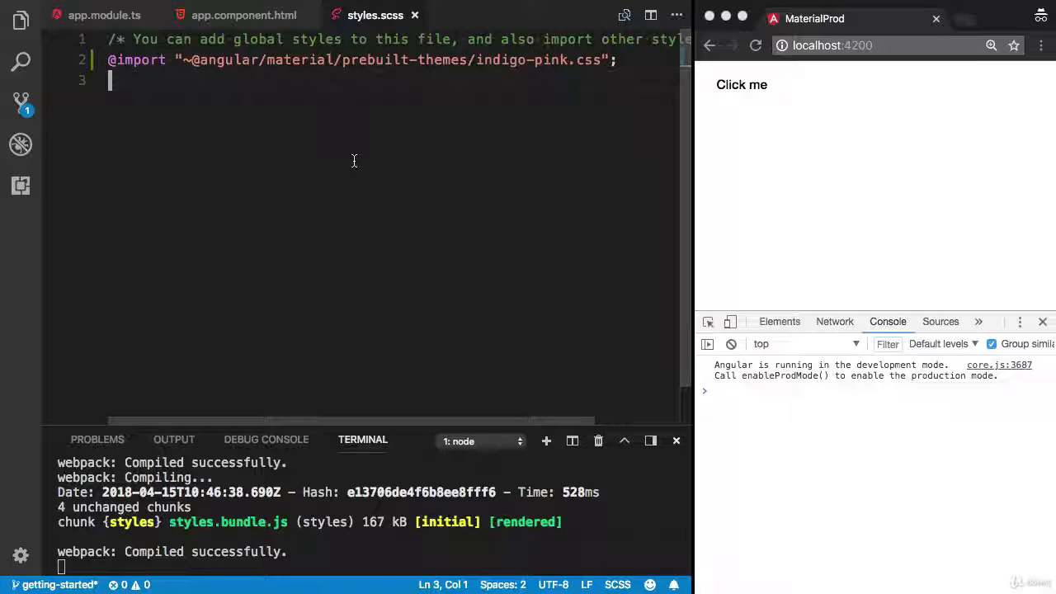
Open index.html and add a <link> to the Google Material Icons font in <head>.
text(nde)
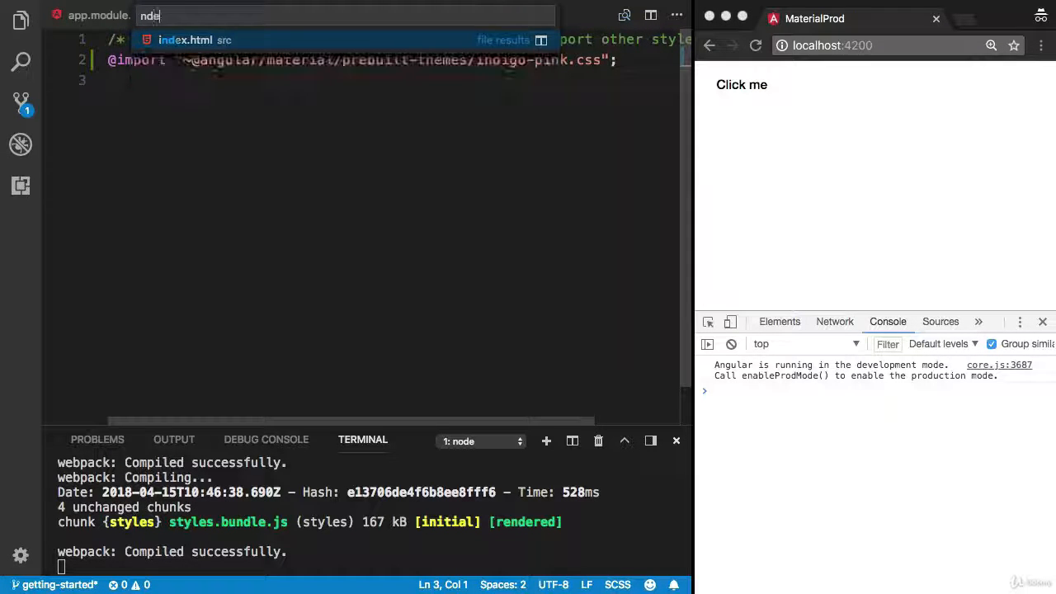
click(185, 40)
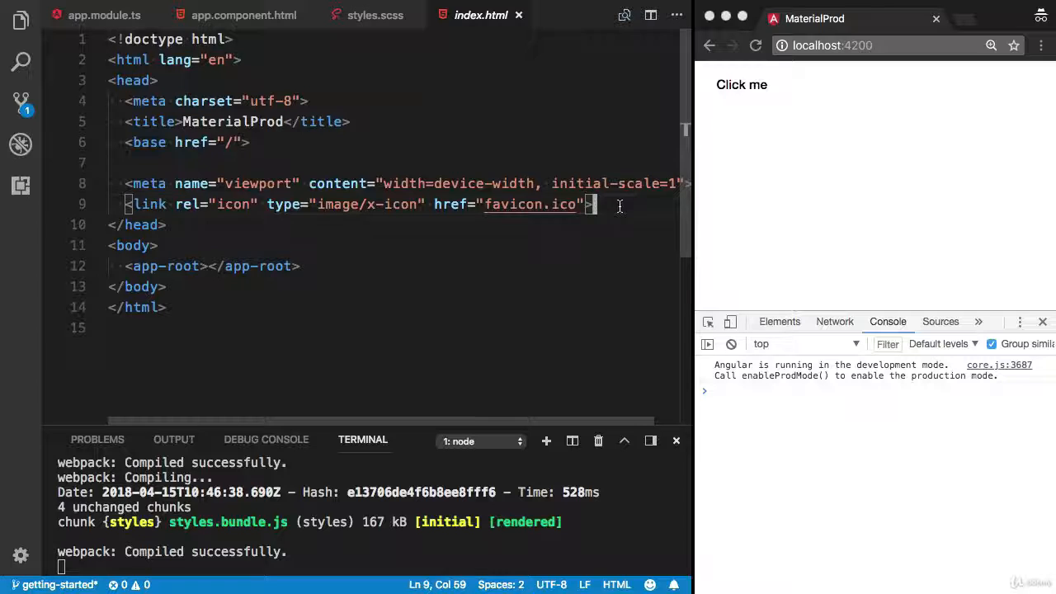
text(<link href="https://fonts.googleapis.com/icon?family=Material+Icons")
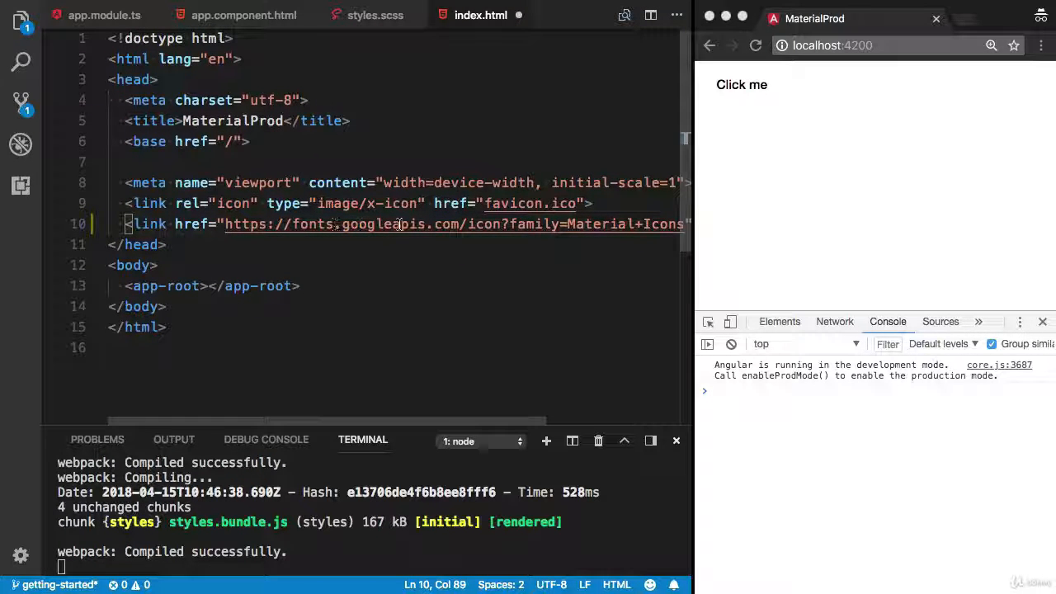
scroll(right, 3)
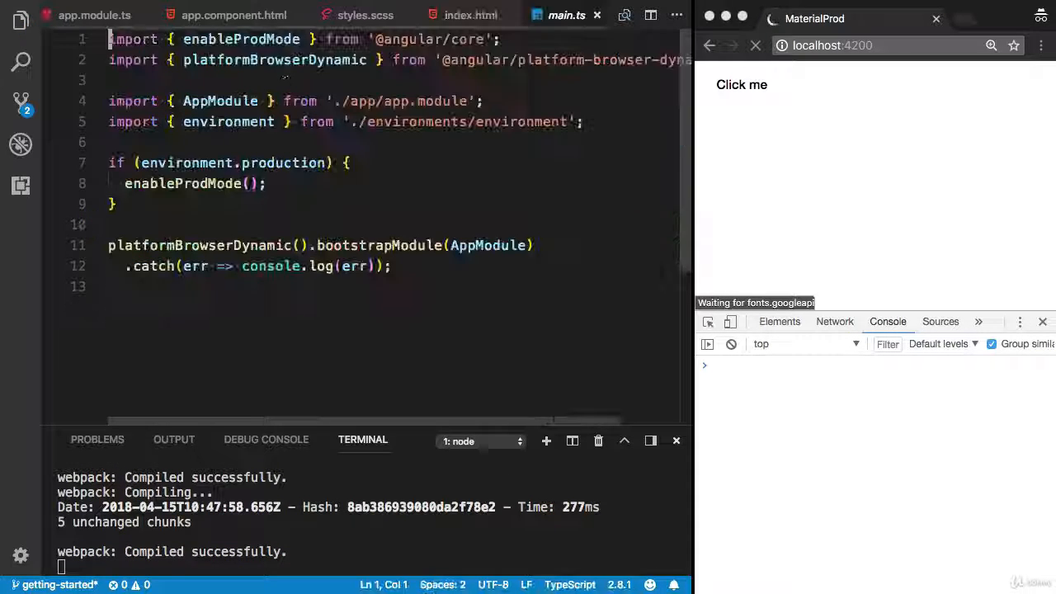
Add the line import 'hammerjs'; below the existing imports in main.ts.
text(import)
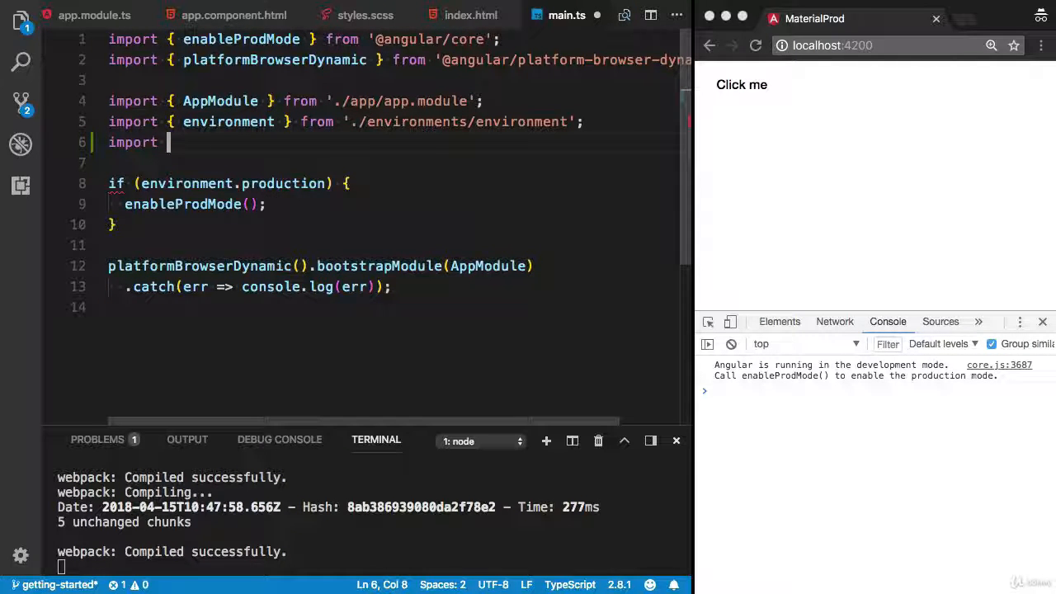
text('hammerjs')
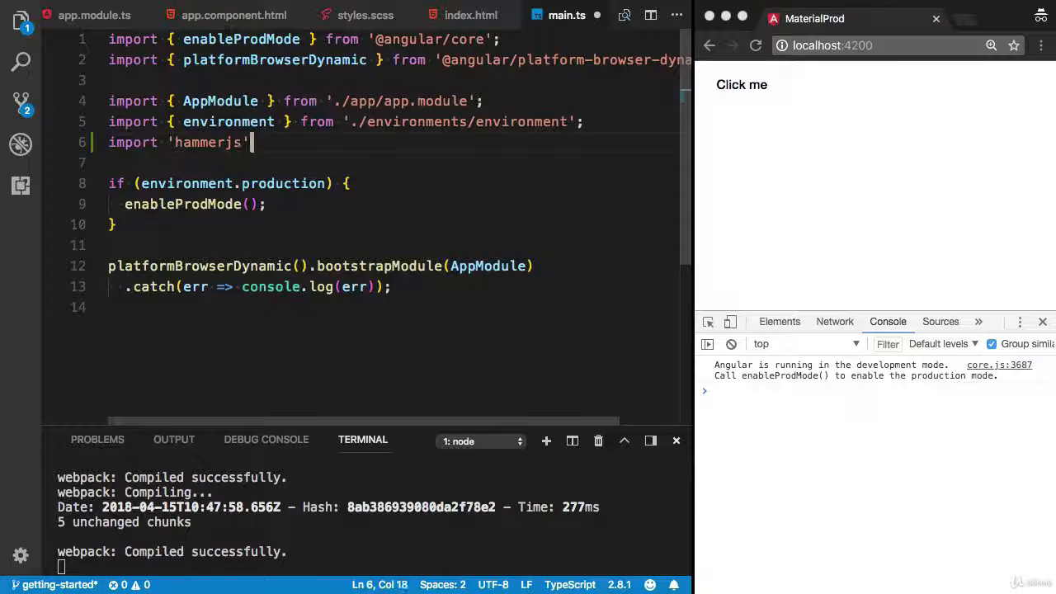
text(;)
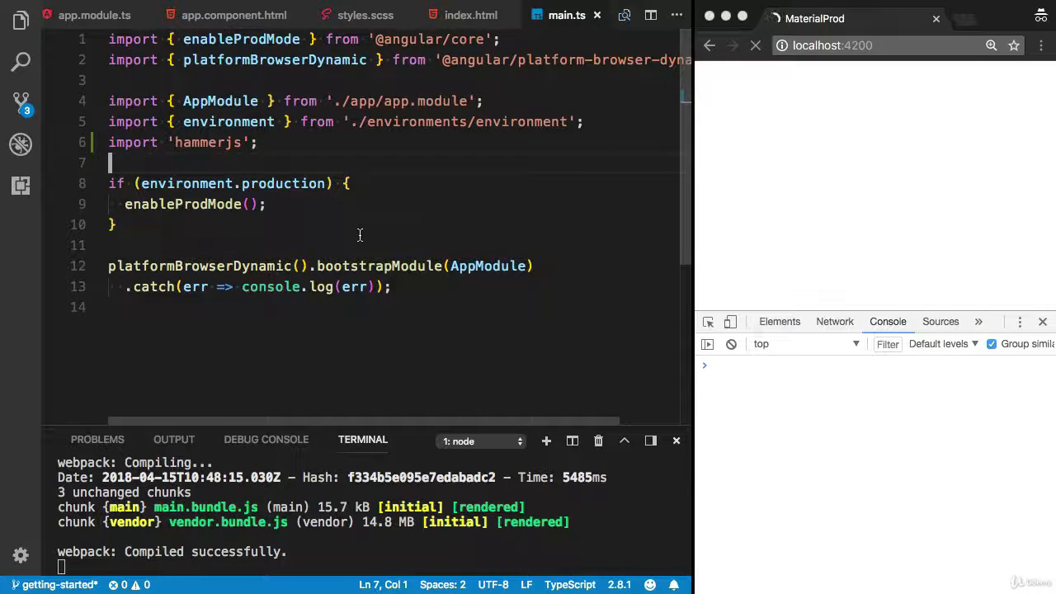
text(com)
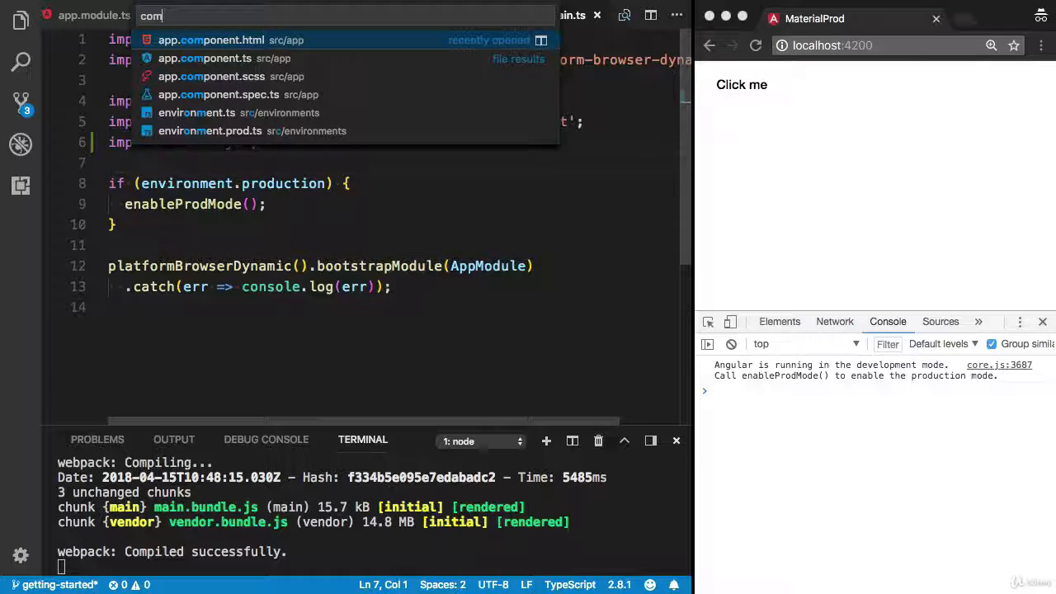
click(211, 40)
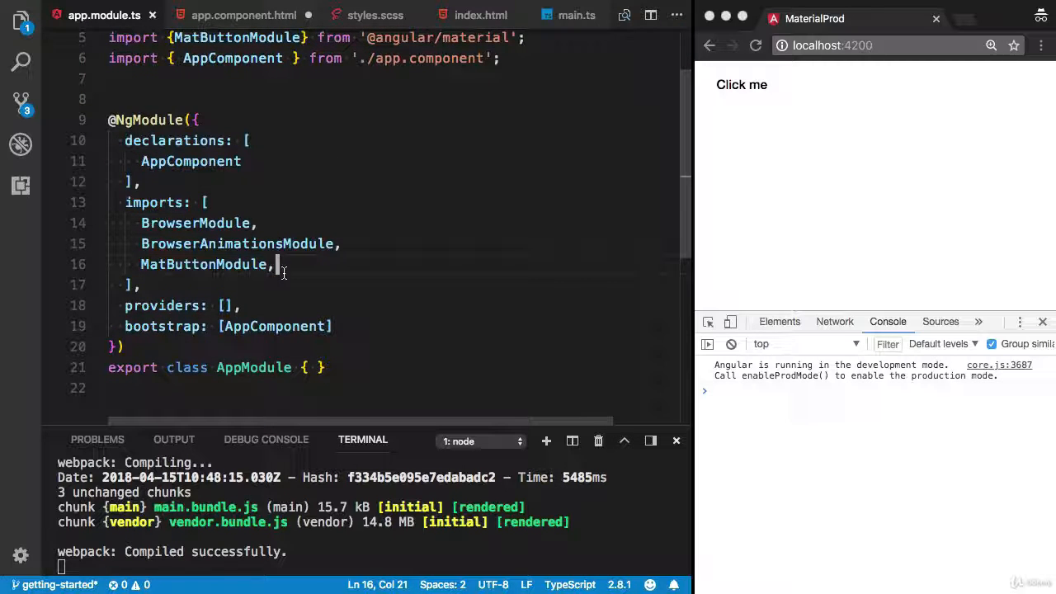
text(MatIconModule)
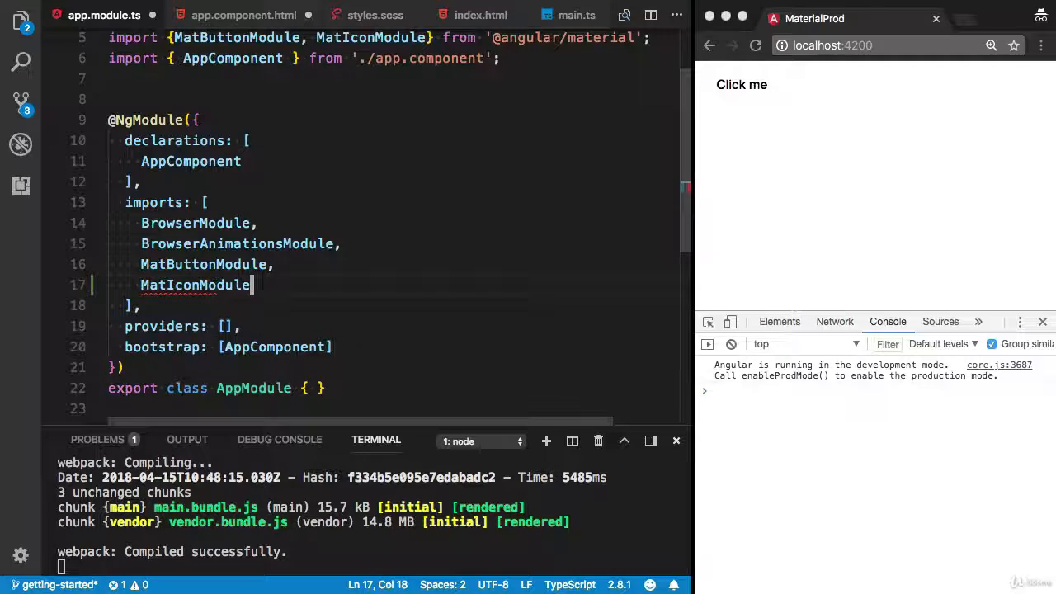
double_click(194, 284)
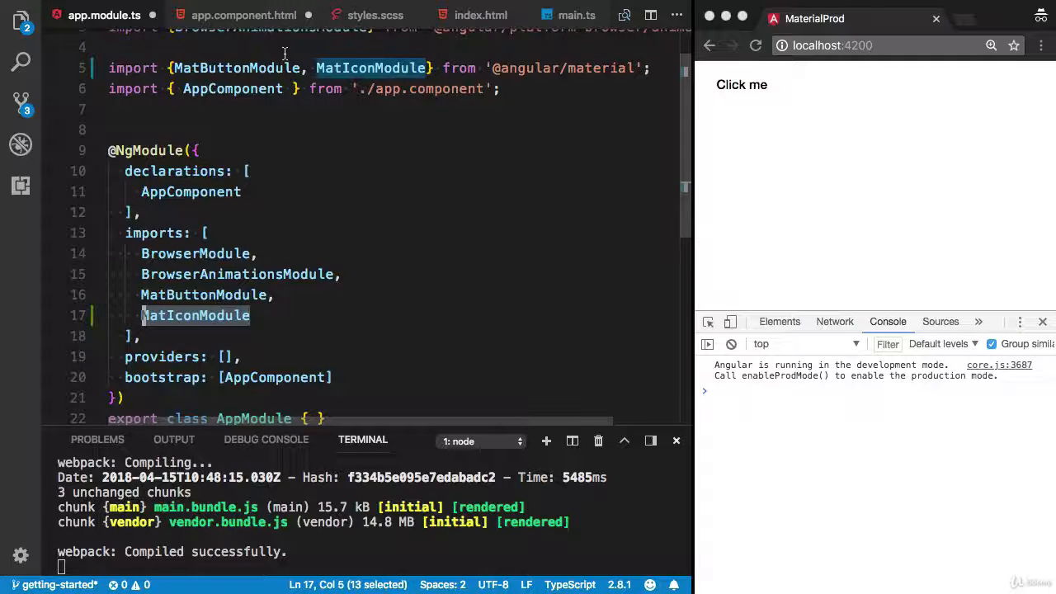
Open app.component.html and replace 'Click me' with <mat-icon>face</mat-icon> inside the button.
click(244, 15)
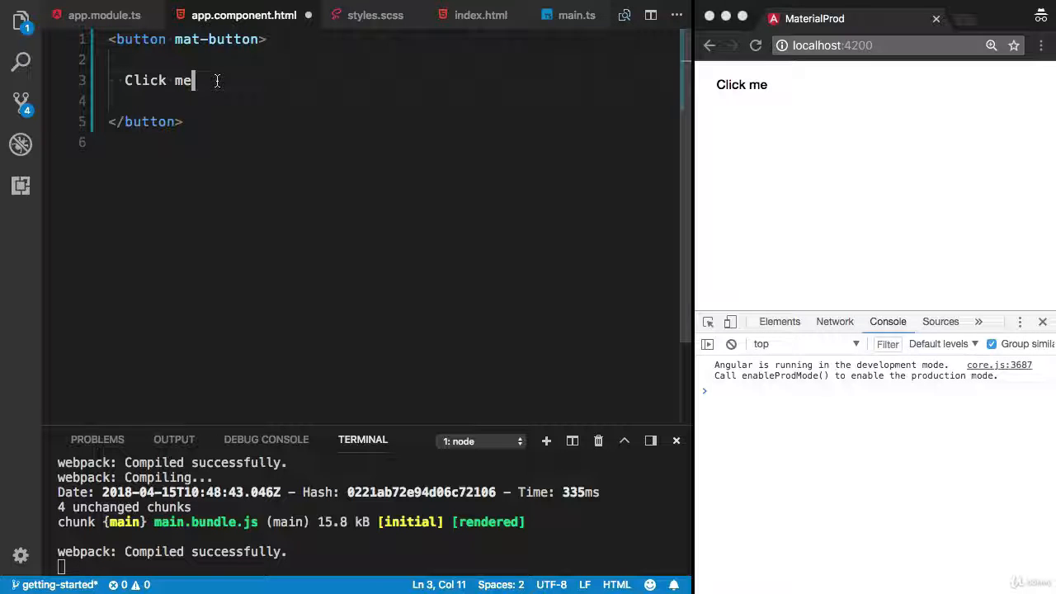
text(<)
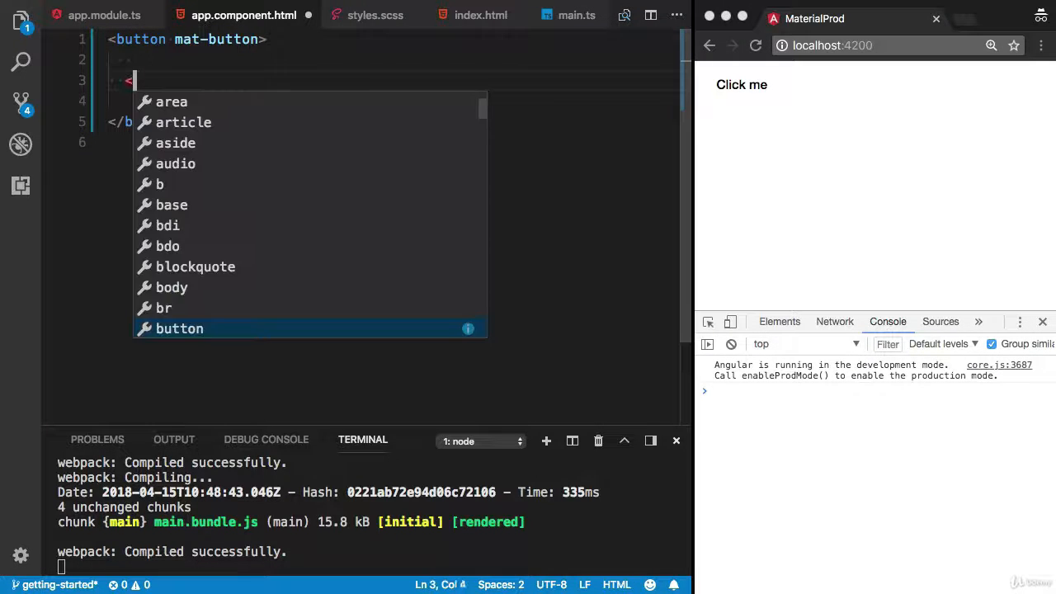
text(mat-icon></mat-icon>)
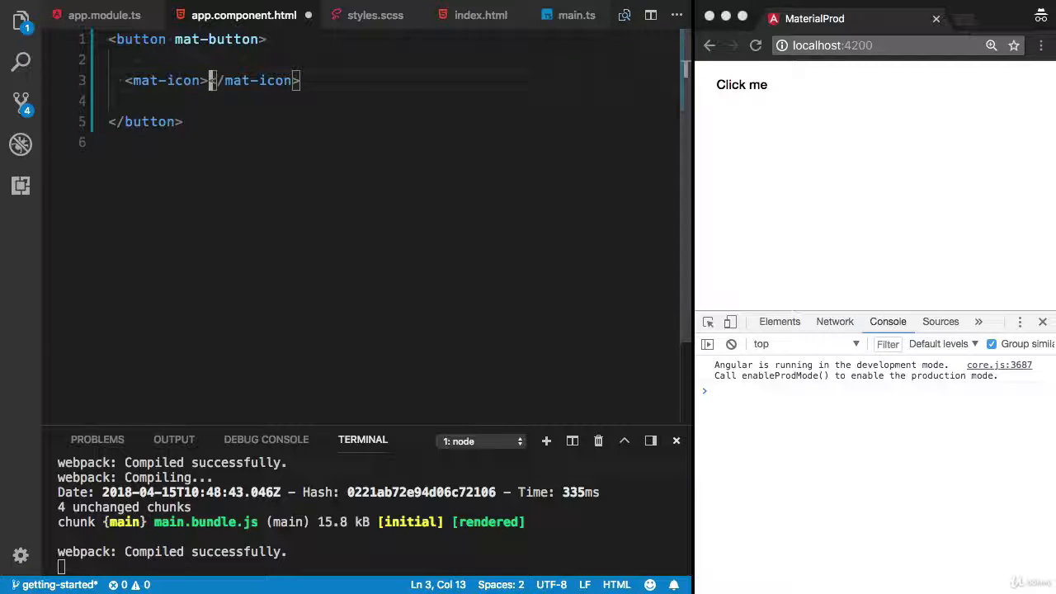
text(face)
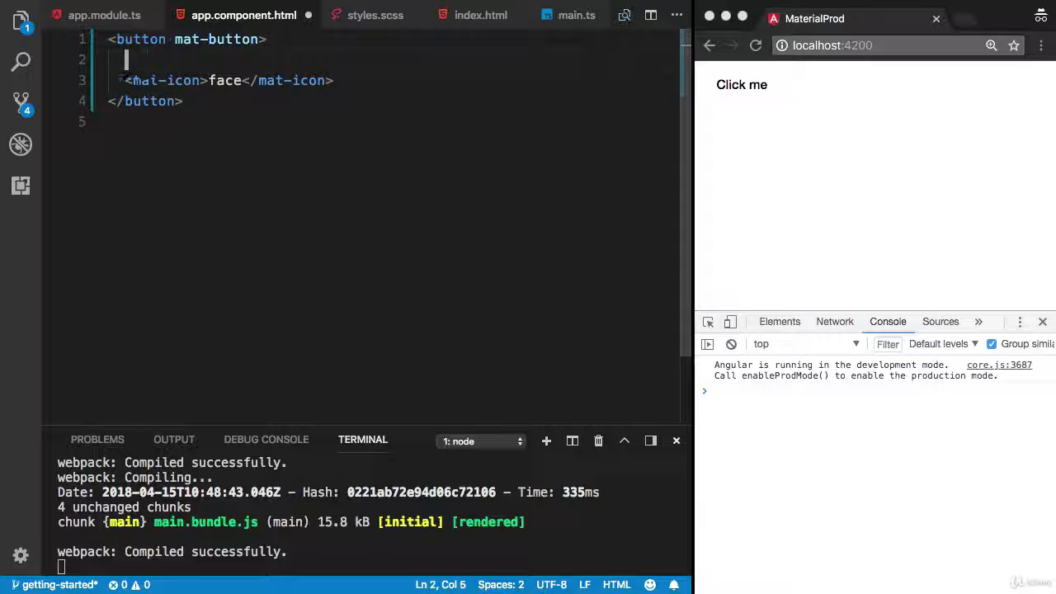
key(Backspace)
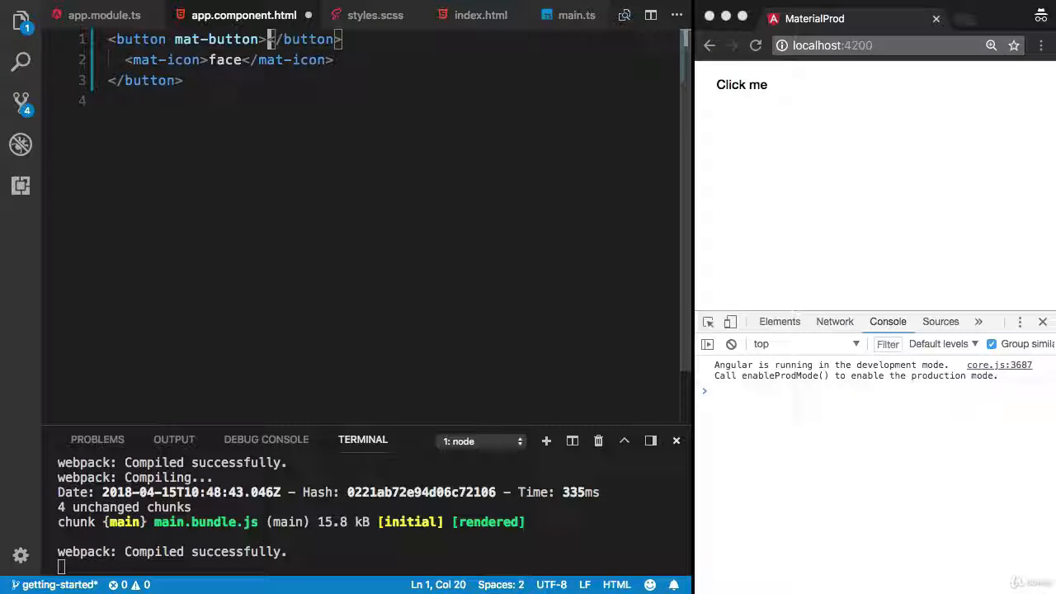